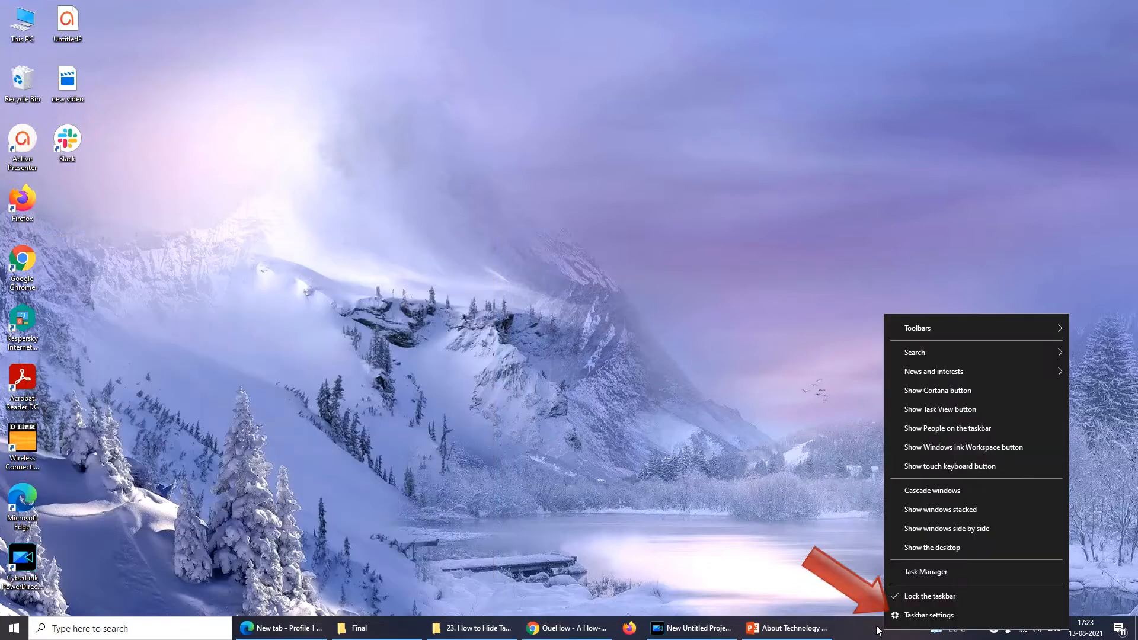
Open the Taskbar settings page from the taskbar's context menu
click(931, 616)
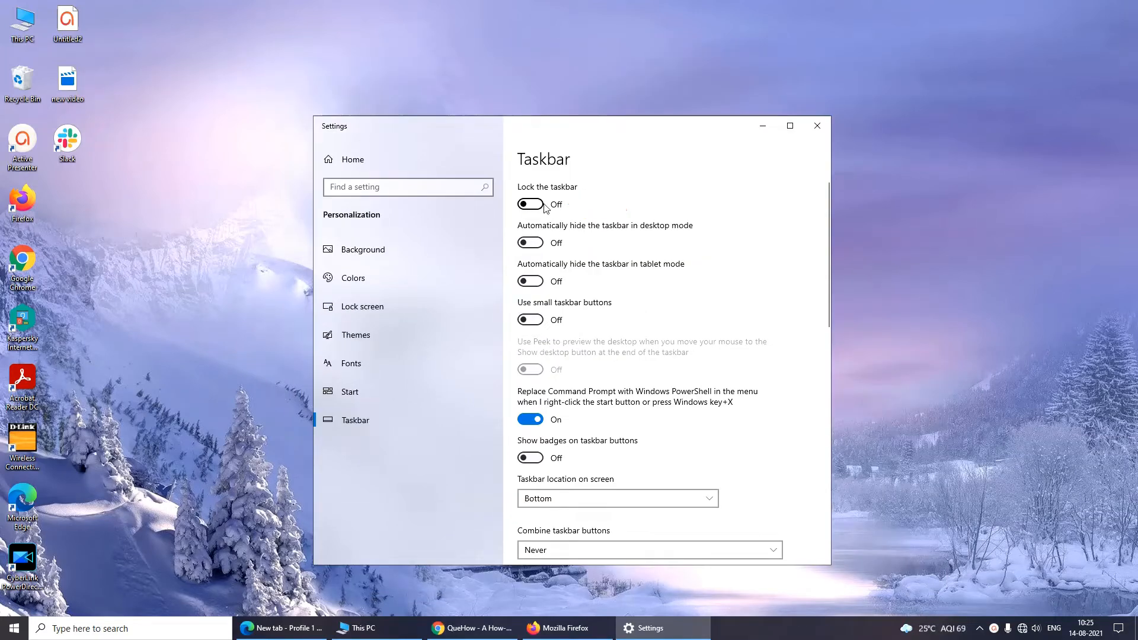
mouse_move(711, 270)
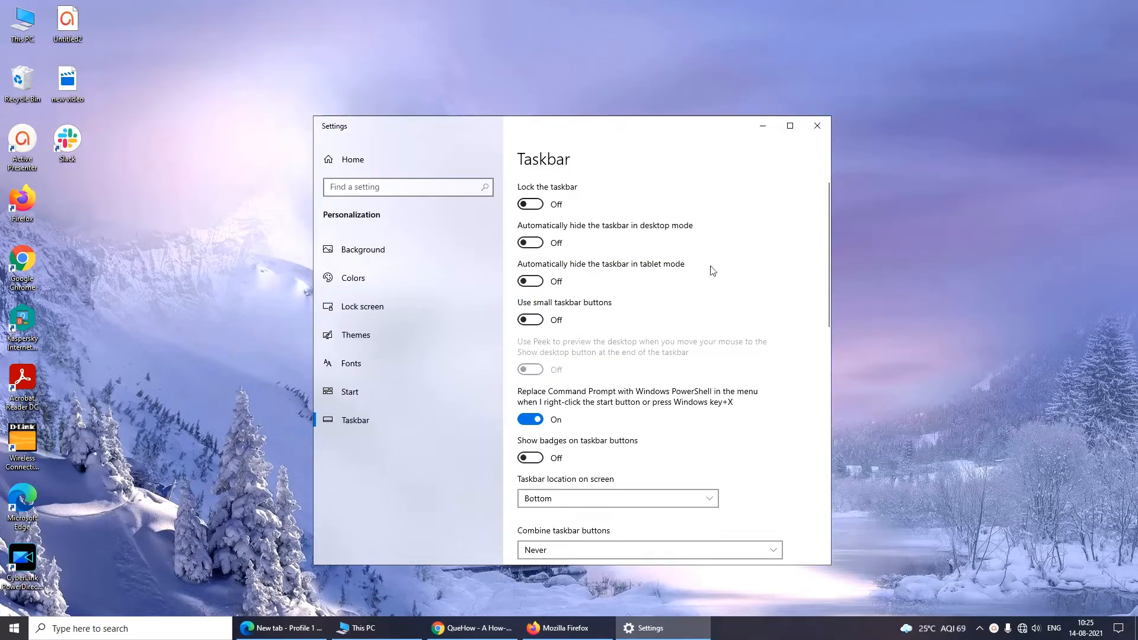
mouse_move(810, 422)
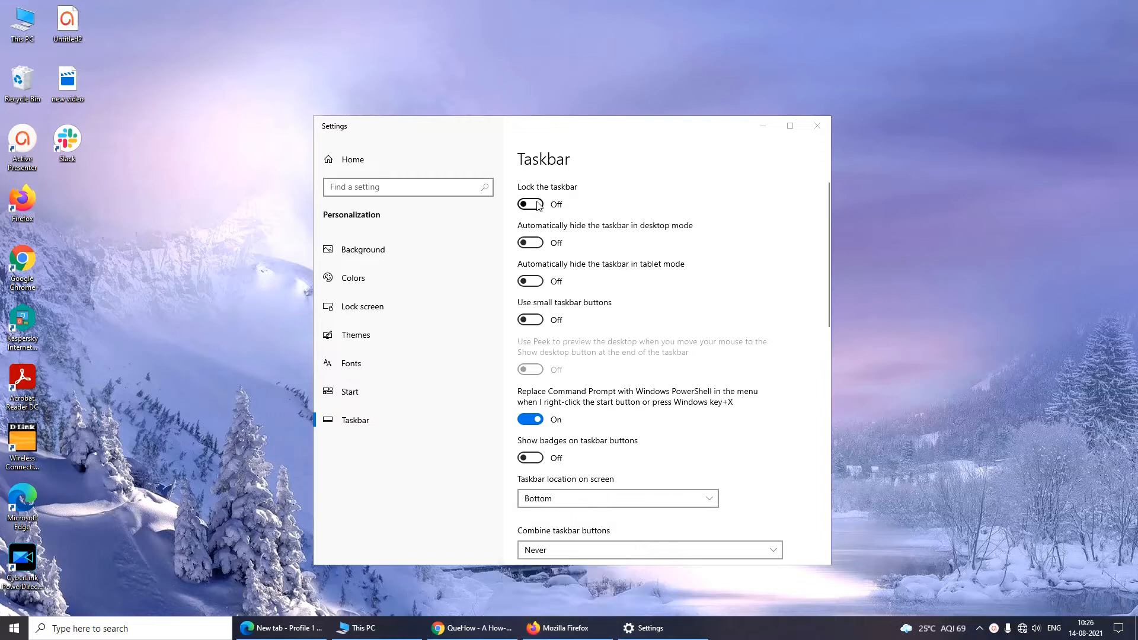
Switch 'Lock the taskbar' to On
click(530, 204)
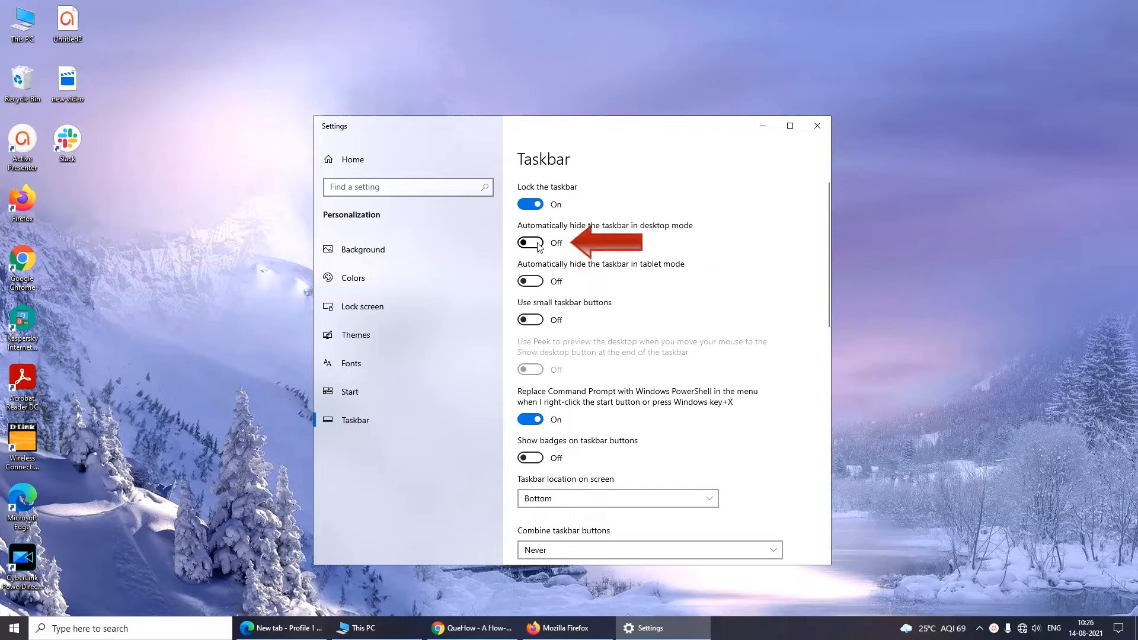
click(529, 243)
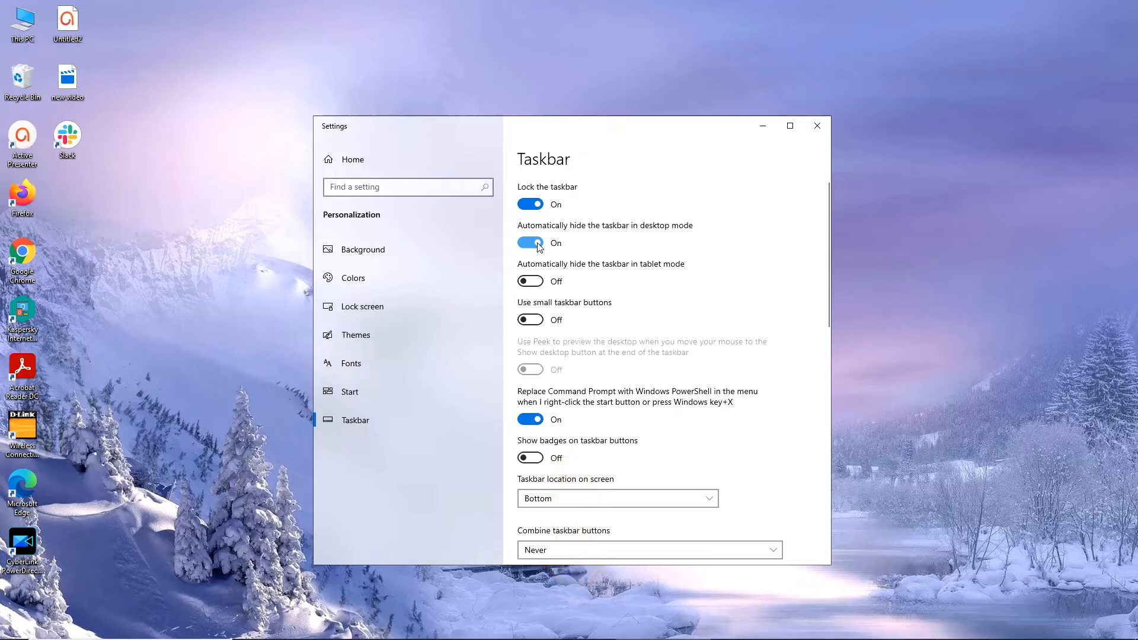
click(531, 241)
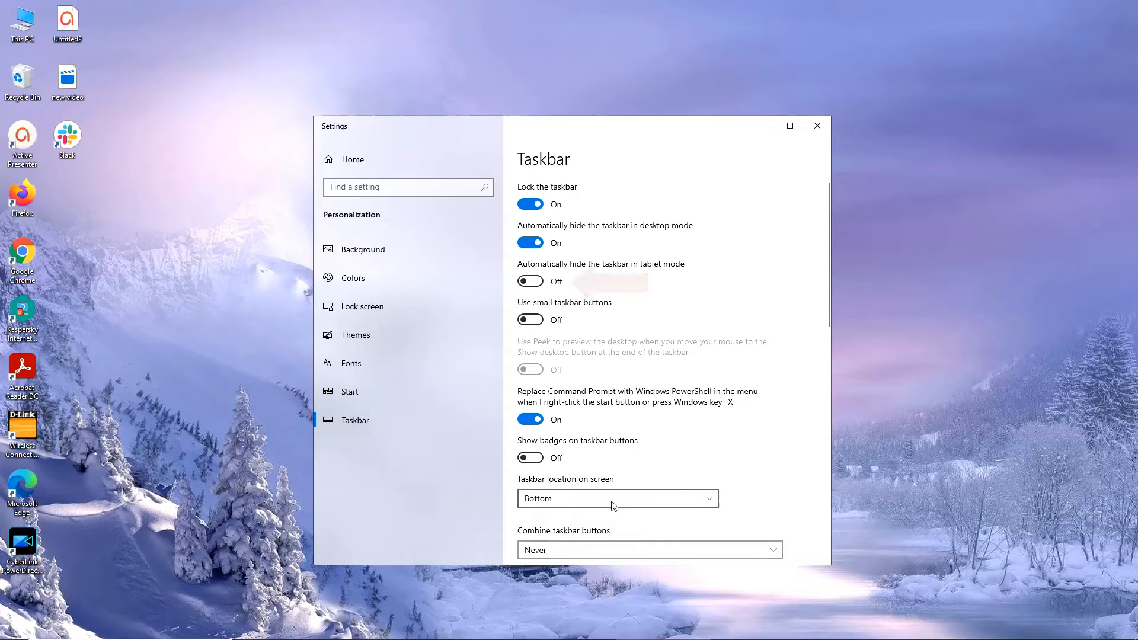
click(529, 242)
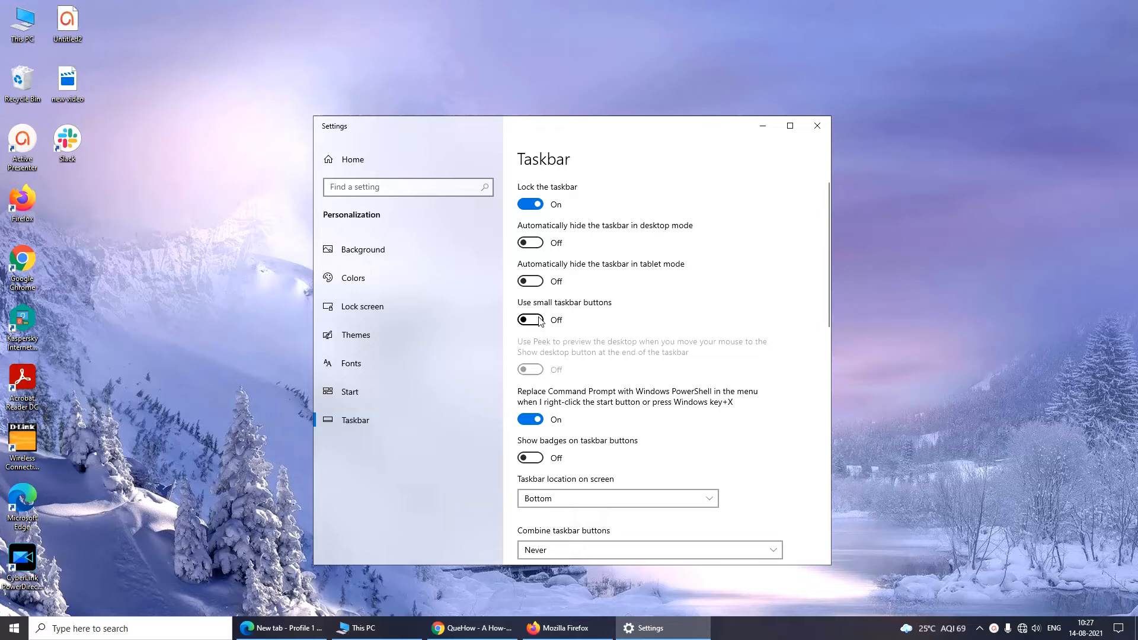
Switch 'Show badges on taskbar buttons' to On so the Slack button shows a badge
click(531, 320)
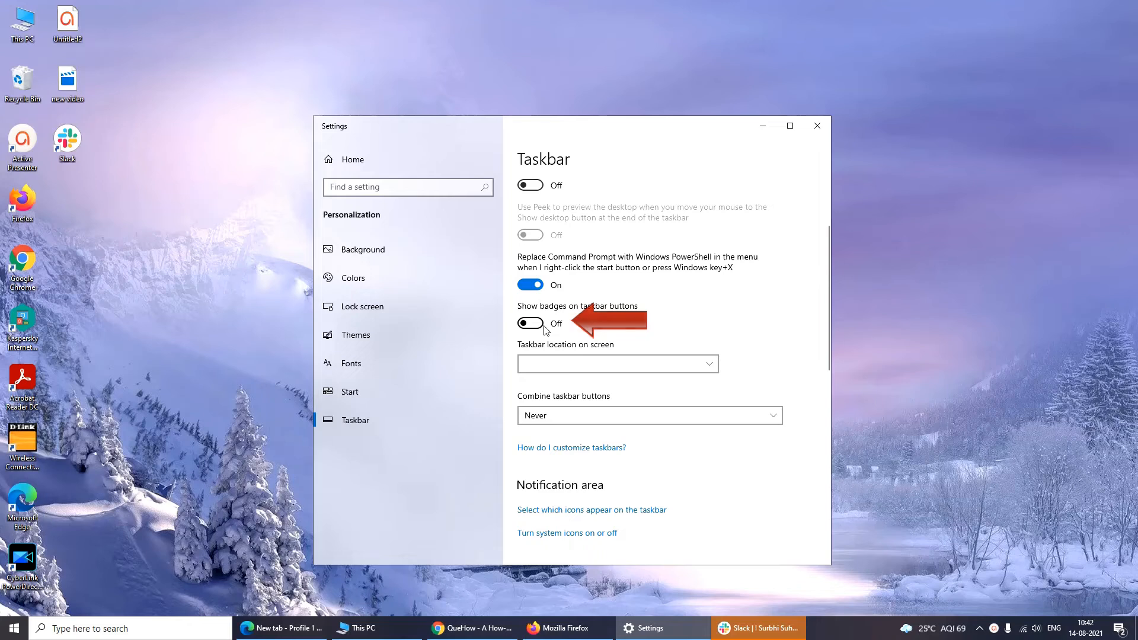
click(531, 323)
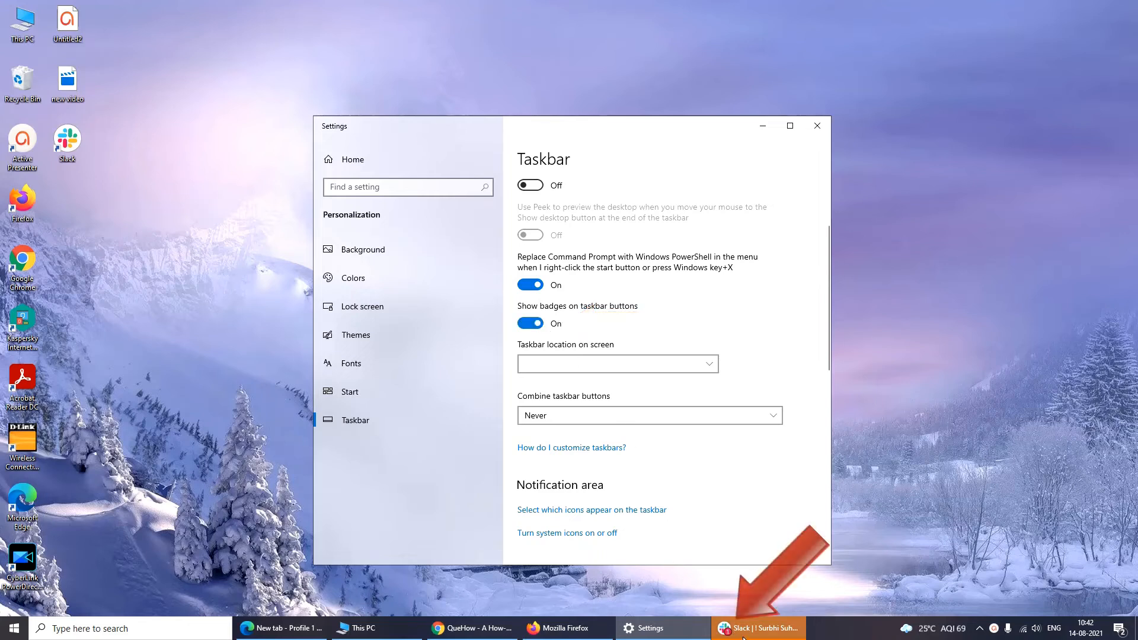
mouse_move(757, 629)
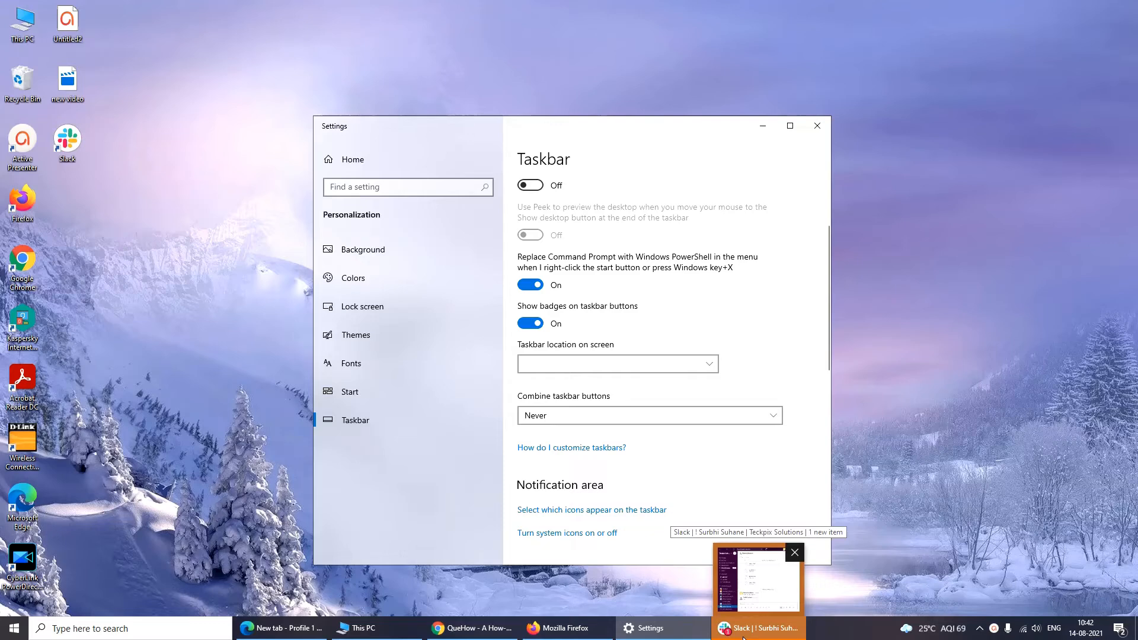
Set 'Combine taskbar buttons' to 'Always, hide labels' so the taskbar shows icons only
scroll(down, 3)
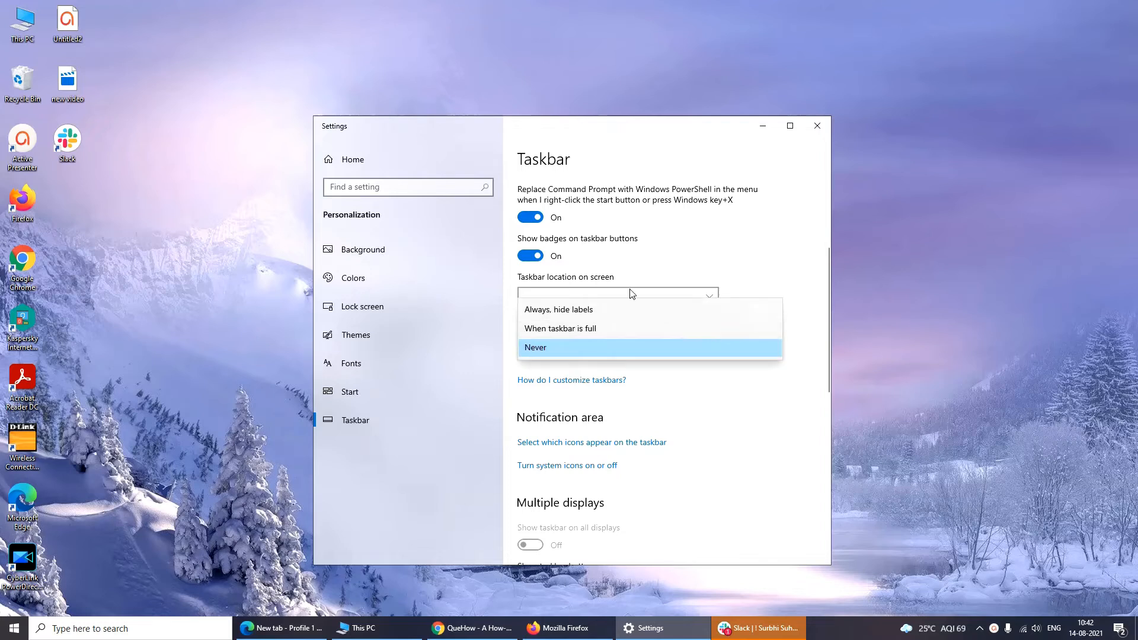
click(559, 347)
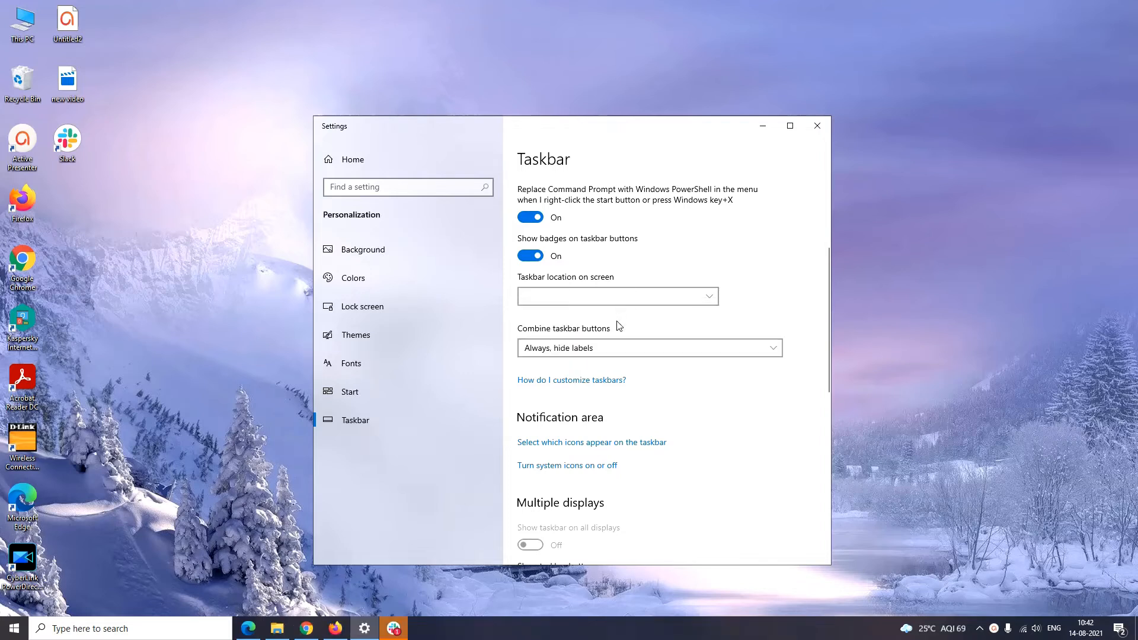